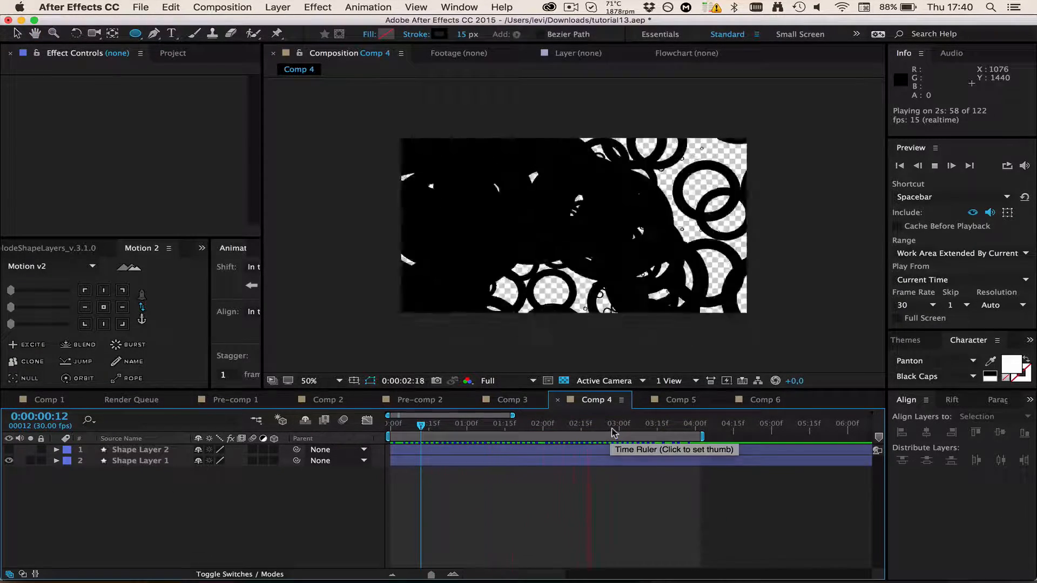
Step: Stop the Comp 4 circle preview and switch to the Comp 5 timeline
click(513, 416)
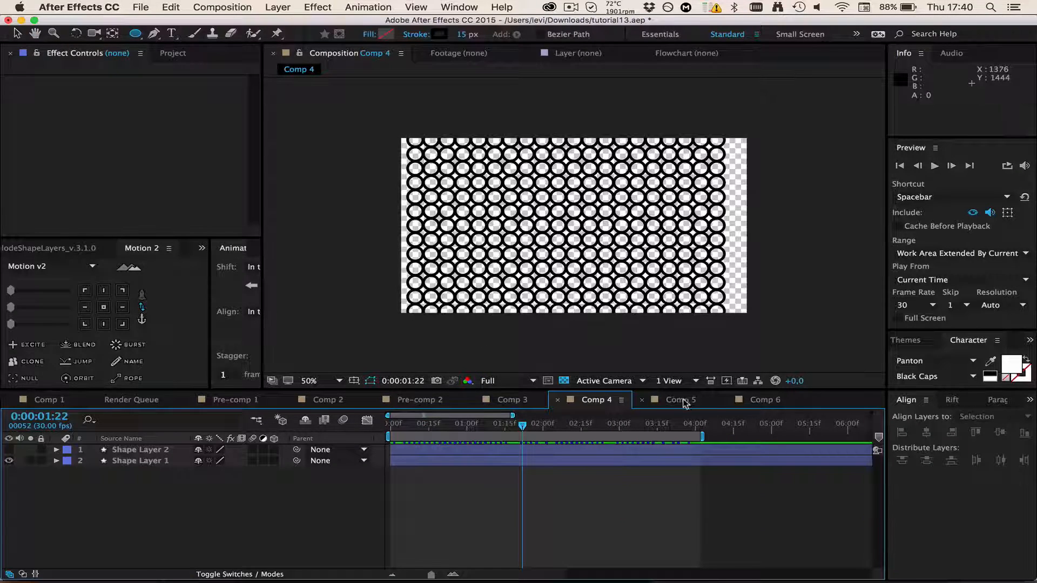
click(680, 400)
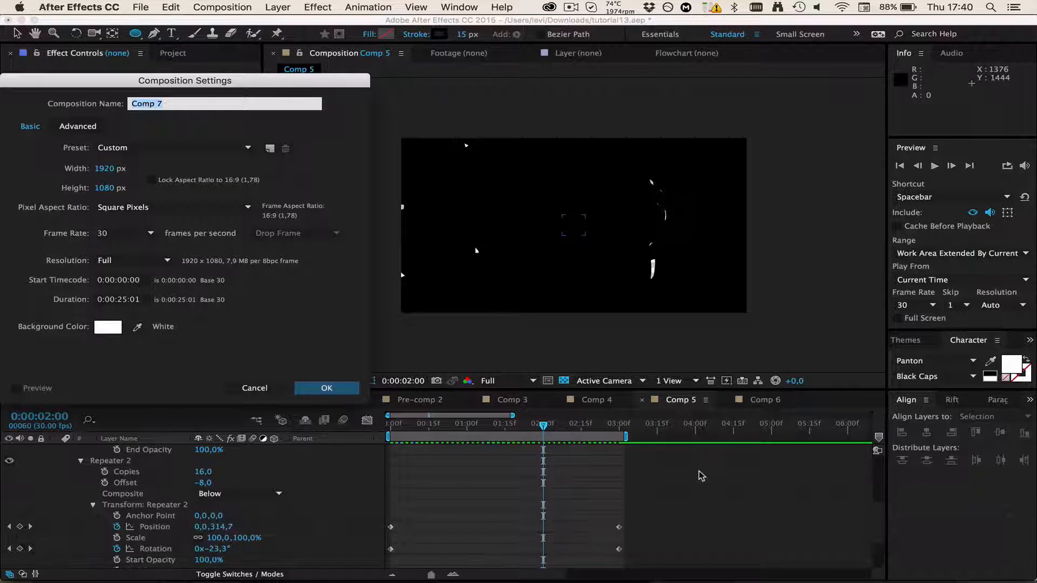
Step: Confirm Comp 7 at 1920×1080, 30 fps and zoom the timeline to the first seconds
click(325, 388)
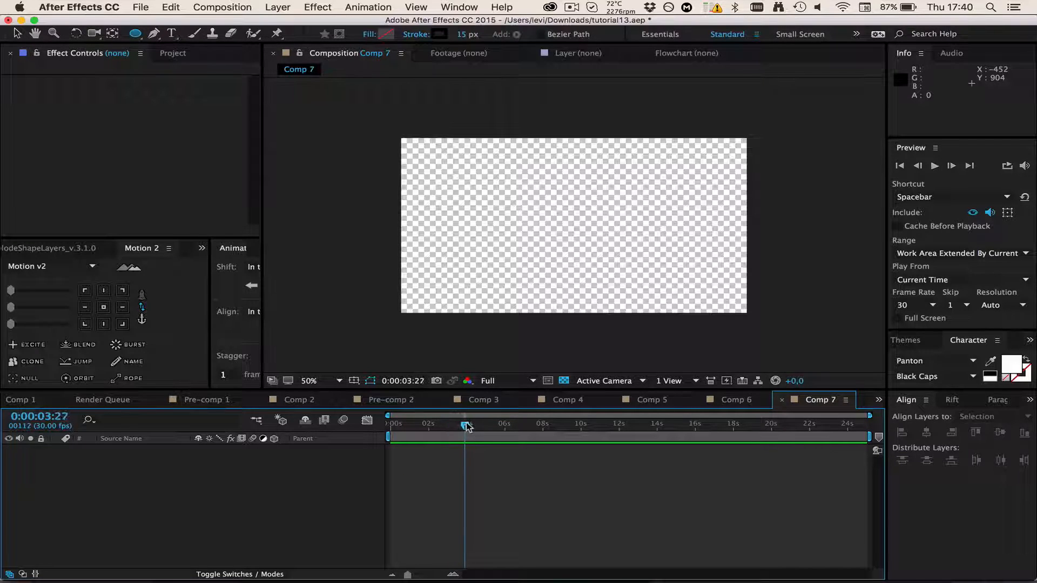
mouse_move(465, 427)
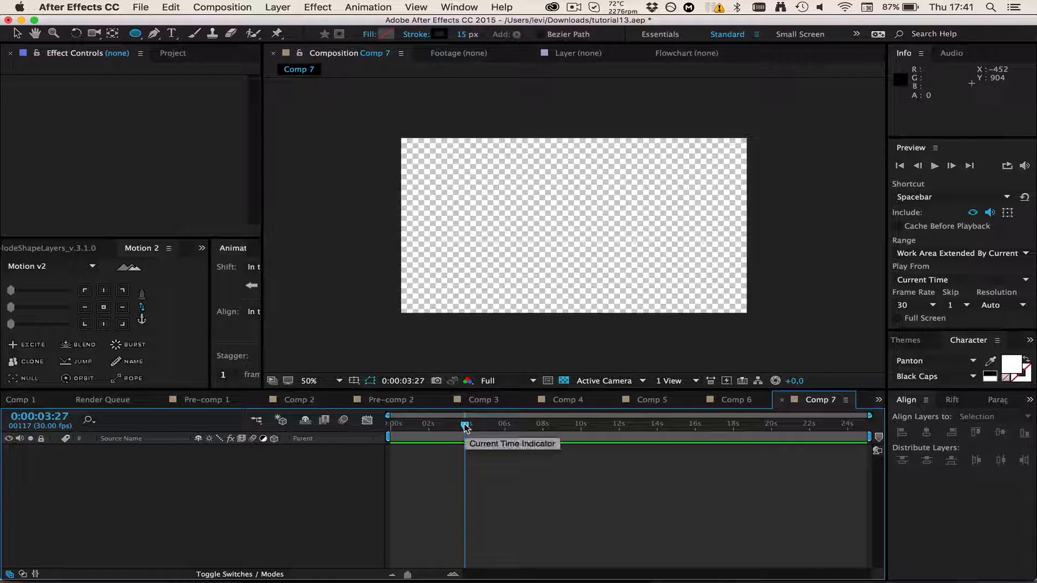
click(453, 574)
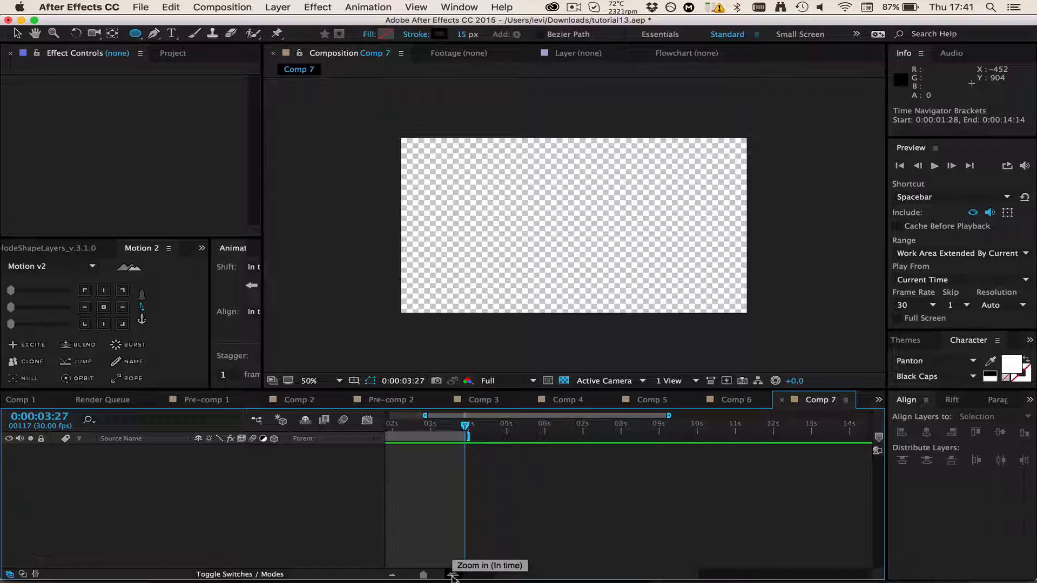
click(453, 574)
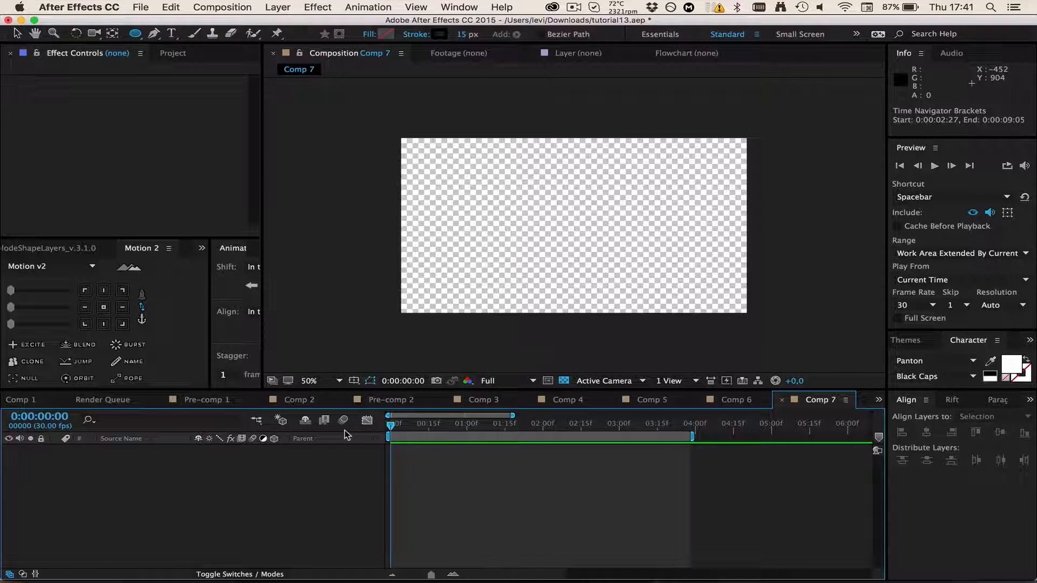
mouse_move(575, 230)
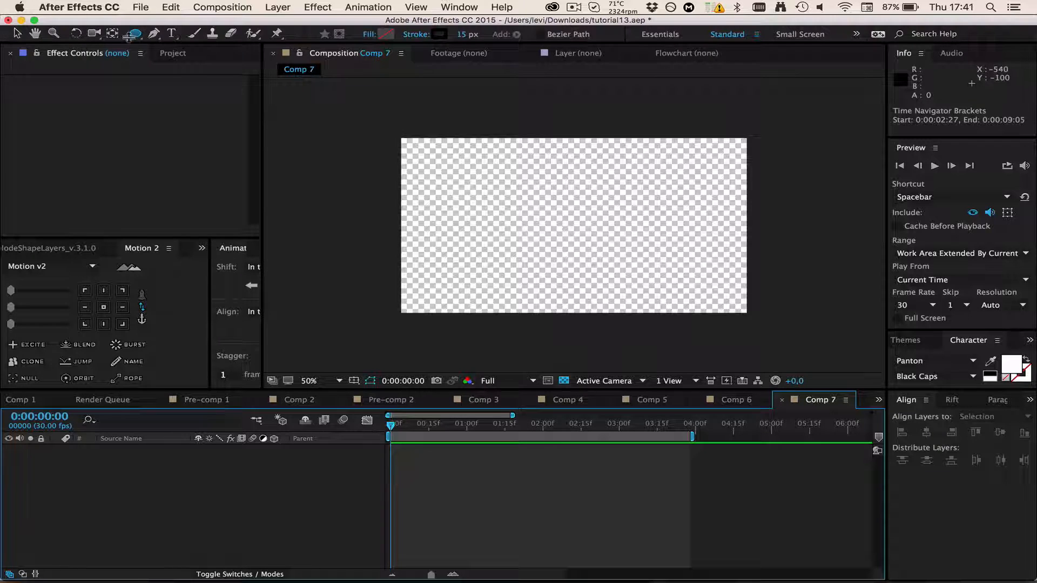
mouse_move(574, 238)
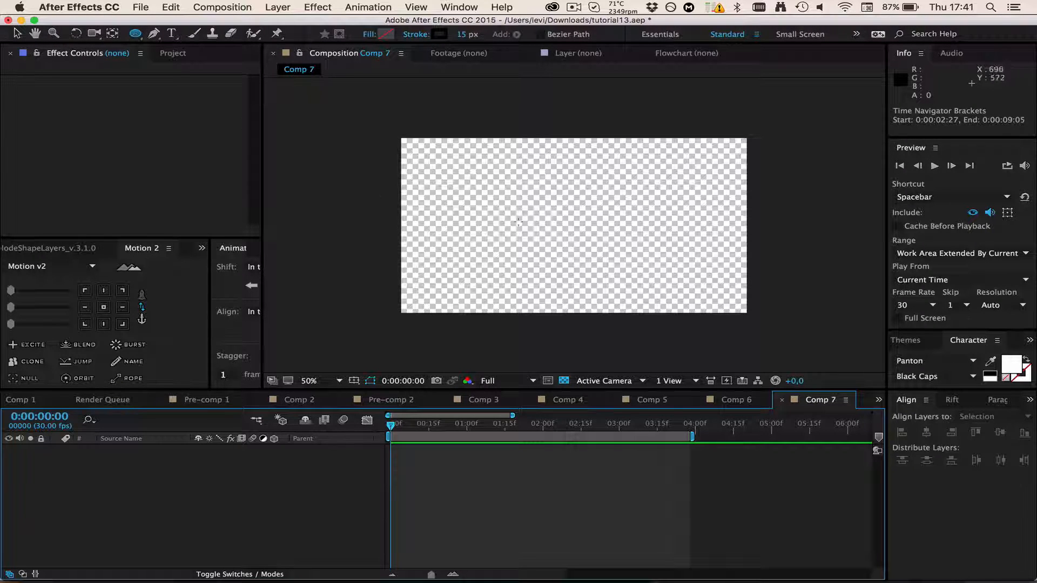
Step: Draw Shape Layer 1's stroked ellipse and align it to the centre of Comp 7
click(135, 33)
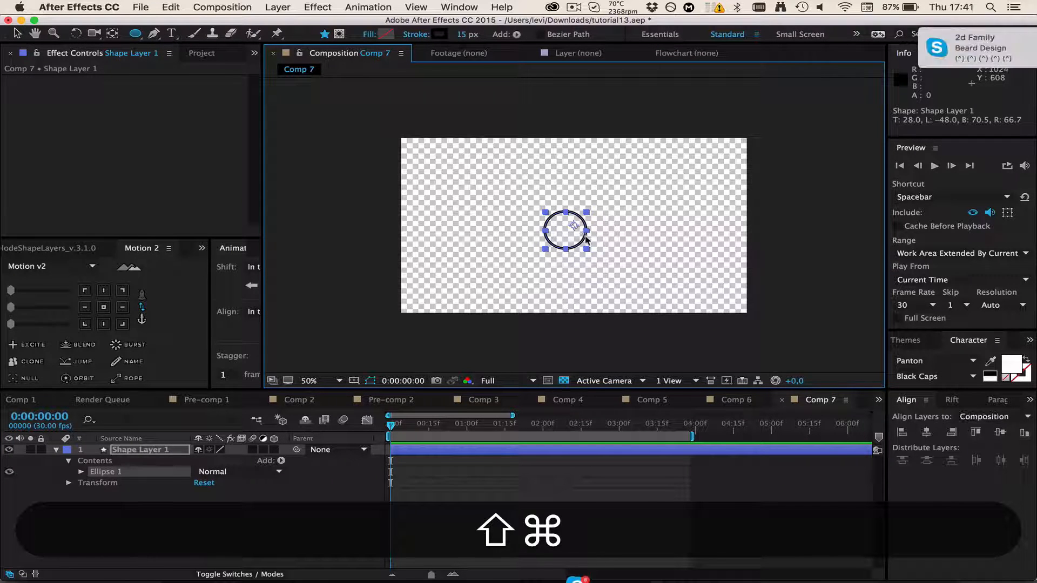
mouse_move(951, 460)
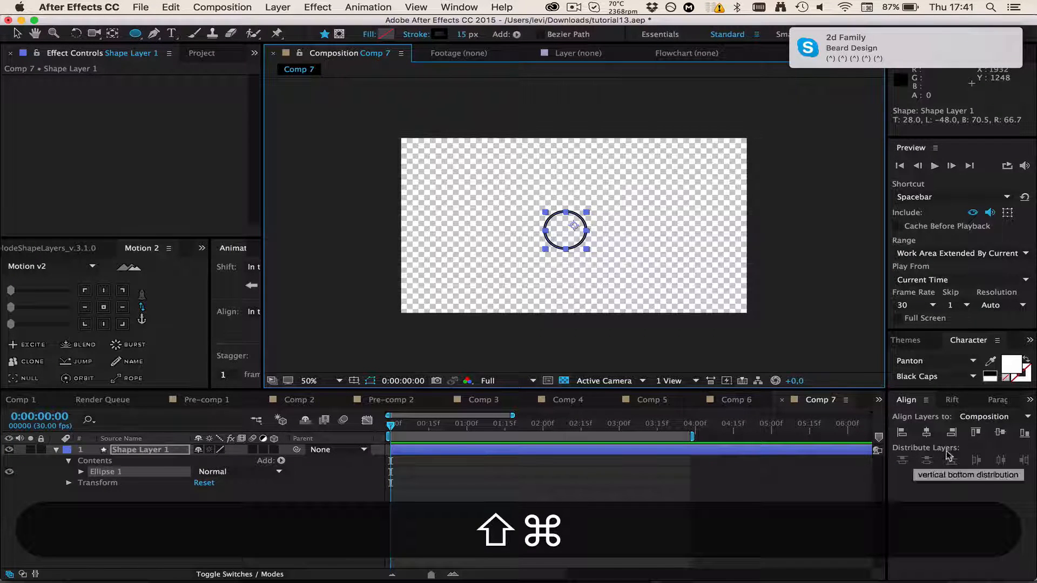
click(459, 7)
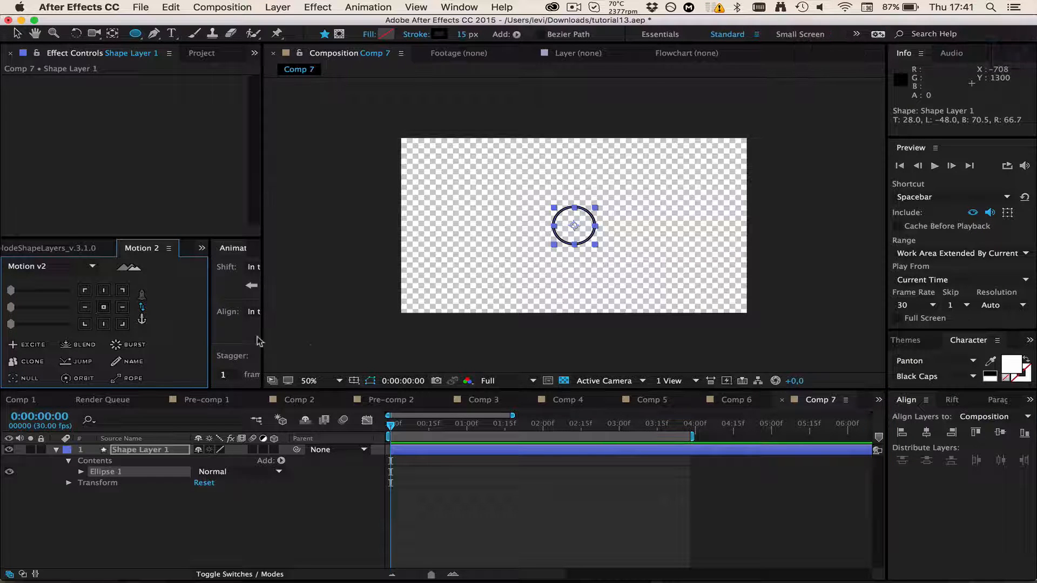
click(458, 7)
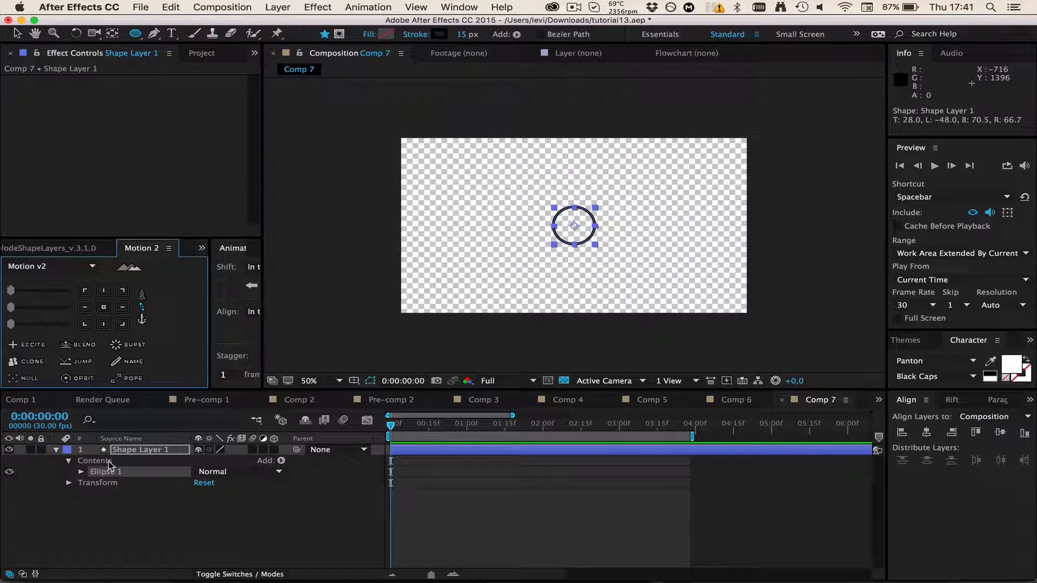
Step: Scale the circle to 58% and add a Repeater to its contents
key(s)
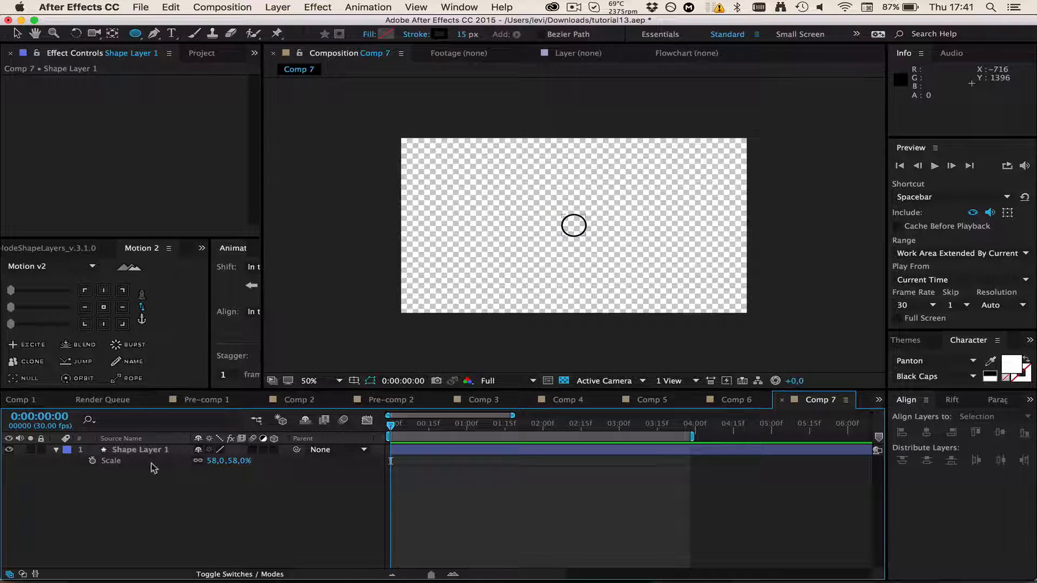
click(56, 449)
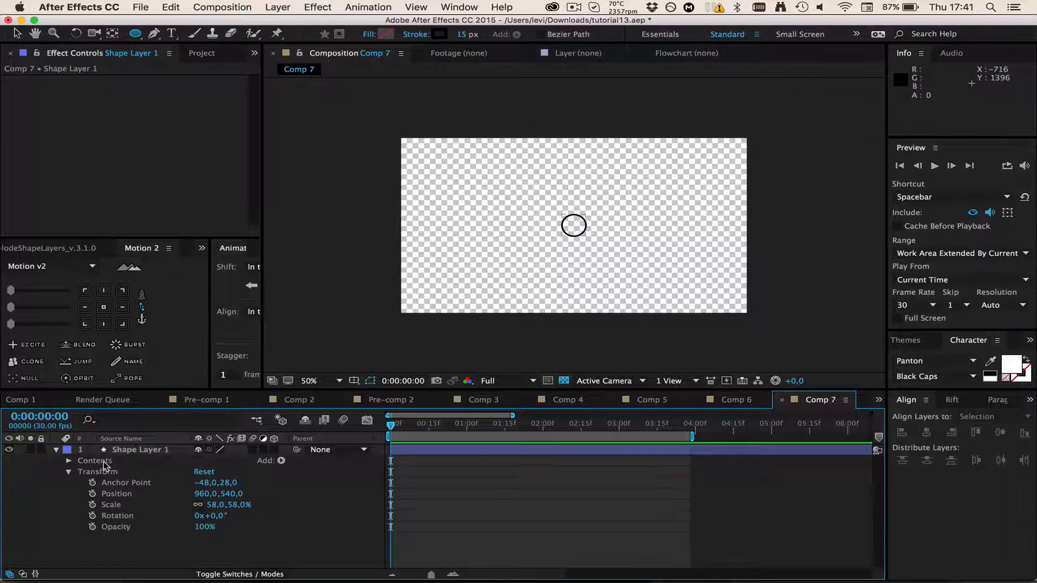
click(139, 450)
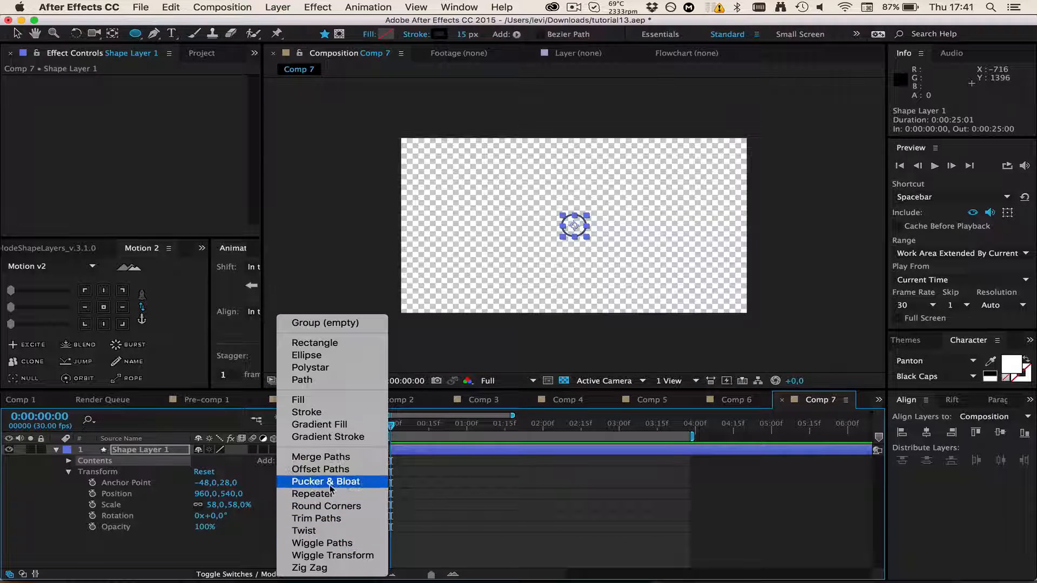
click(312, 493)
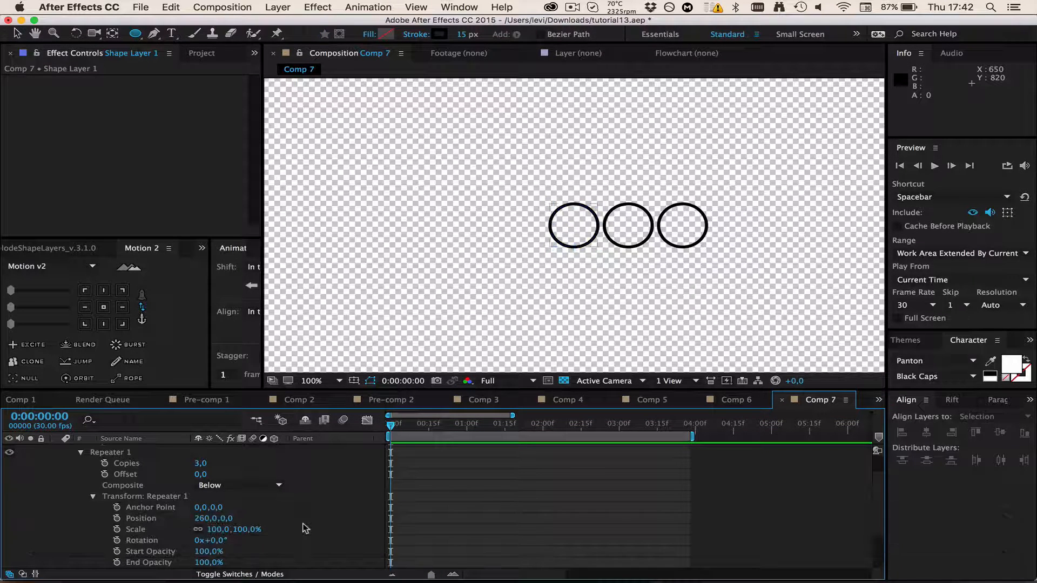
Step: Give Repeater 1 20 copies with a -10 offset, undoing an accidental row move
click(311, 380)
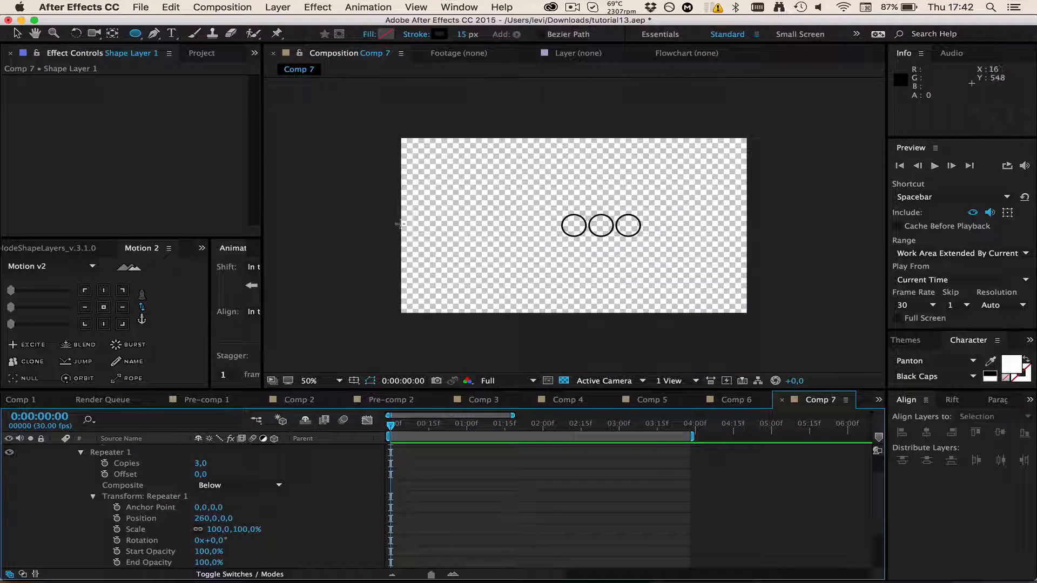
mouse_move(474, 224)
text(20)
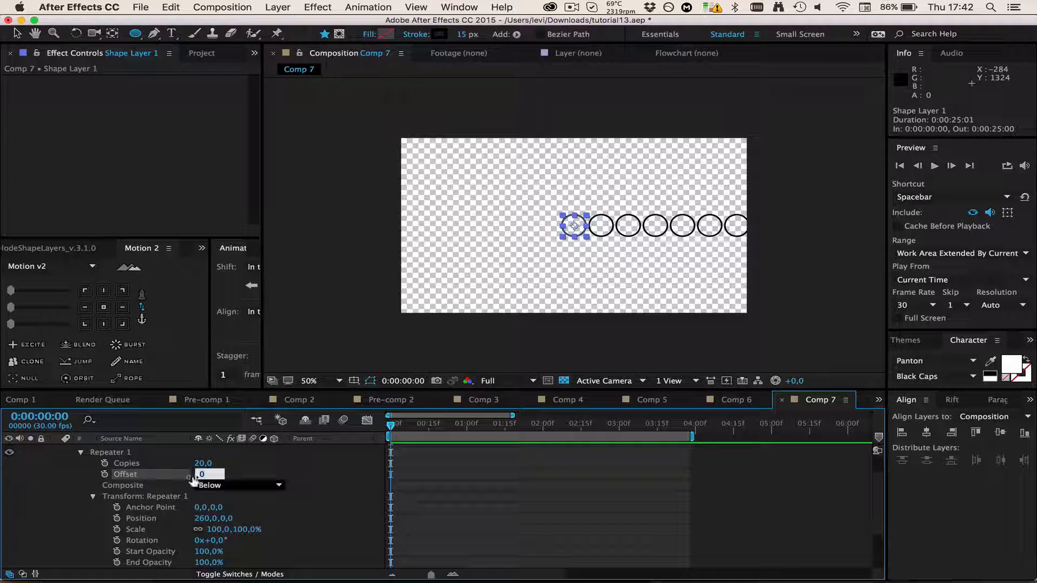
text(-10.0)
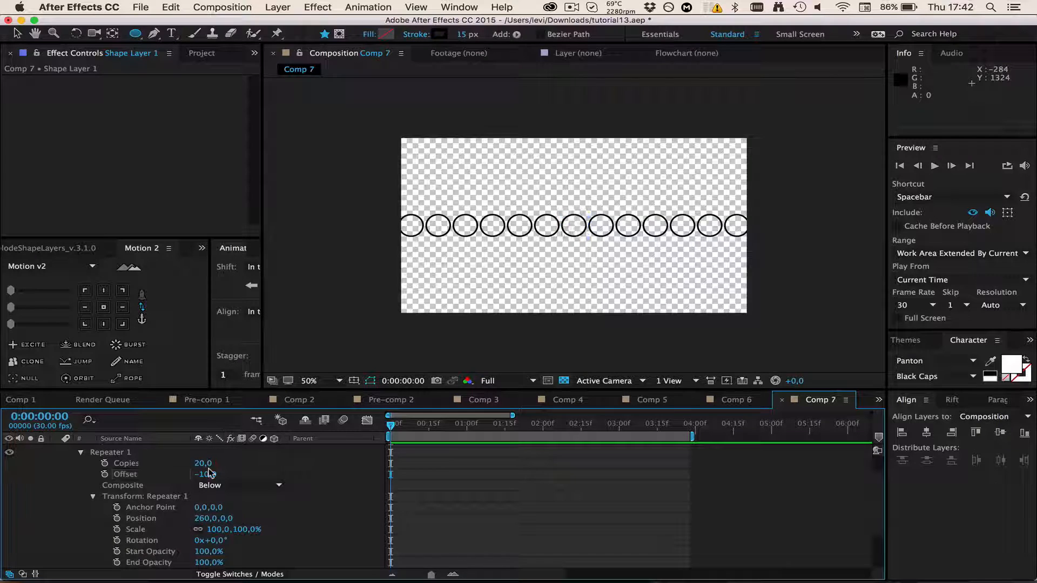
text(4,0)
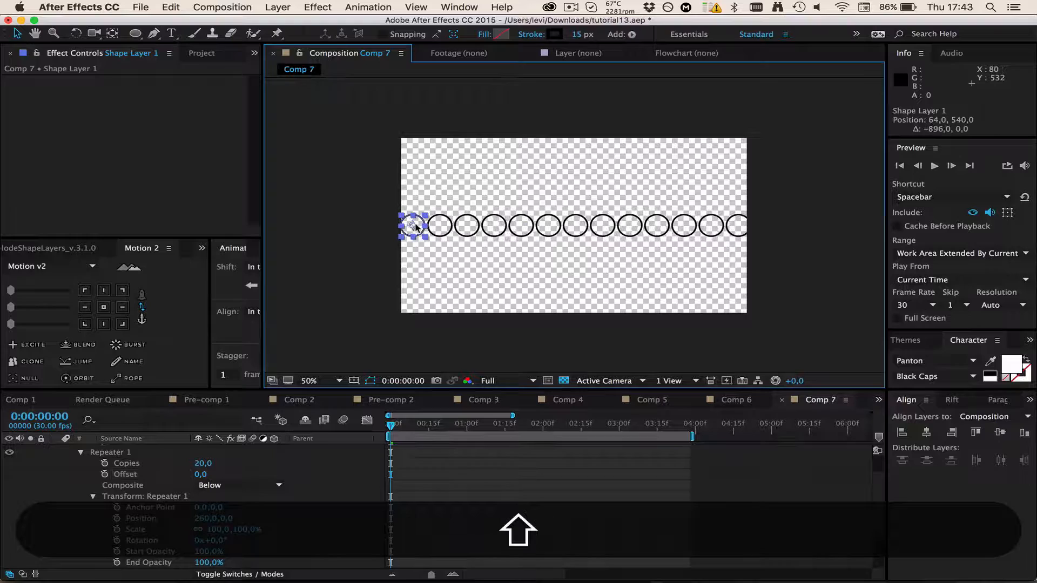
key(cmd+z)
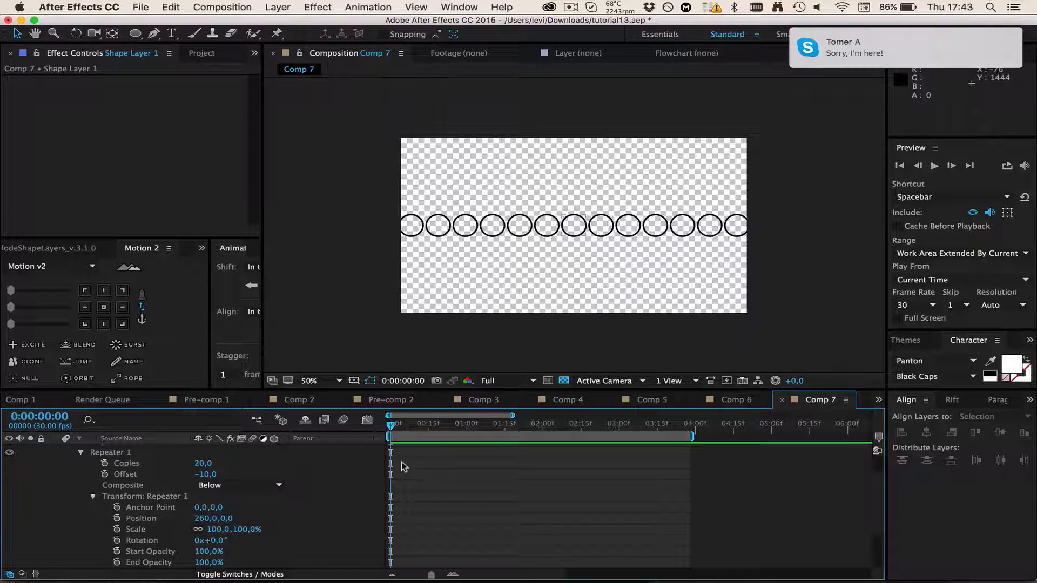
click(139, 450)
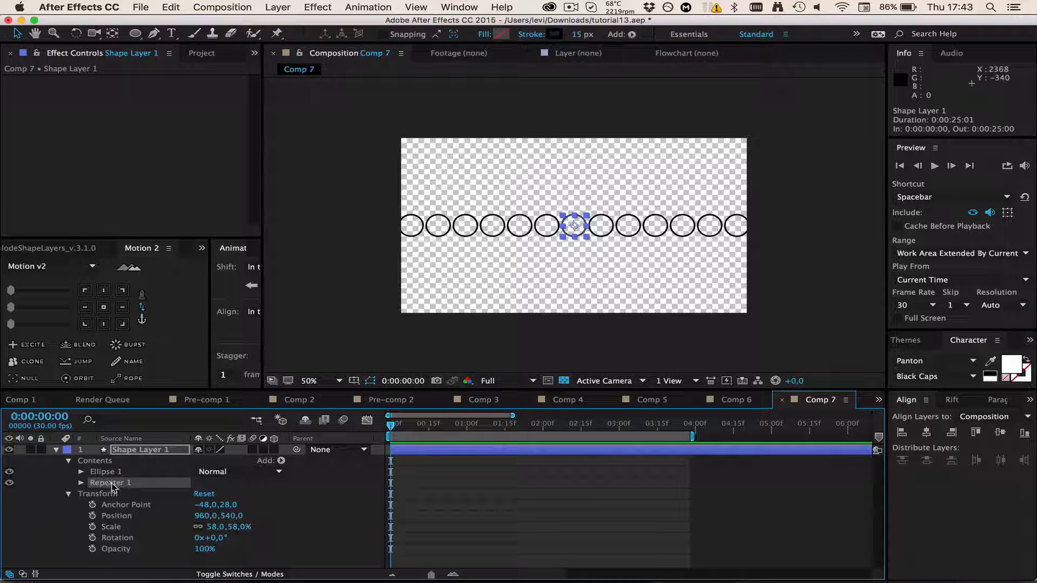
Step: Duplicate Repeater 1 and set Repeater 2's position to 0, 260
key(cmd)
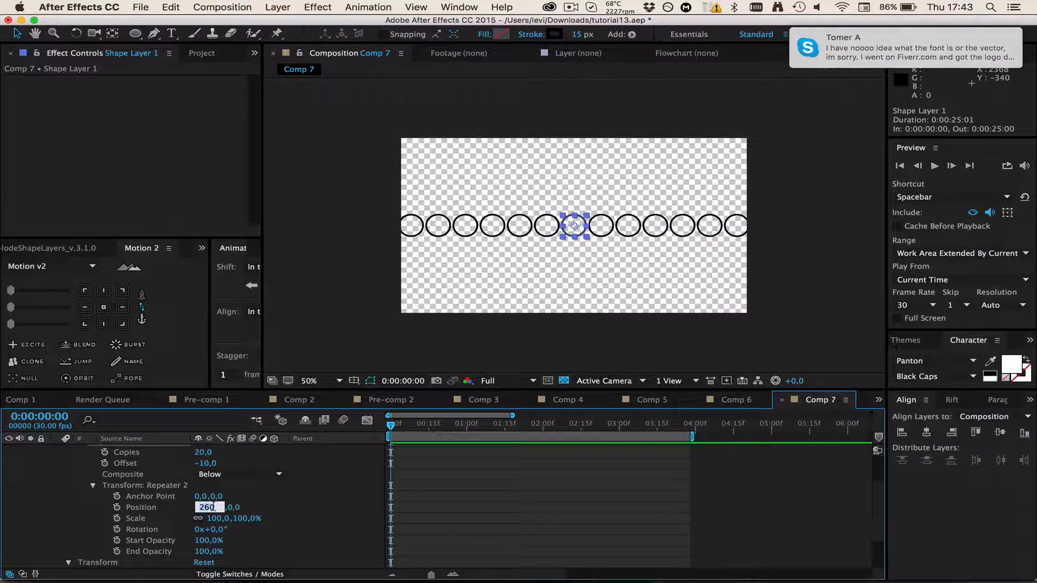
text(0)
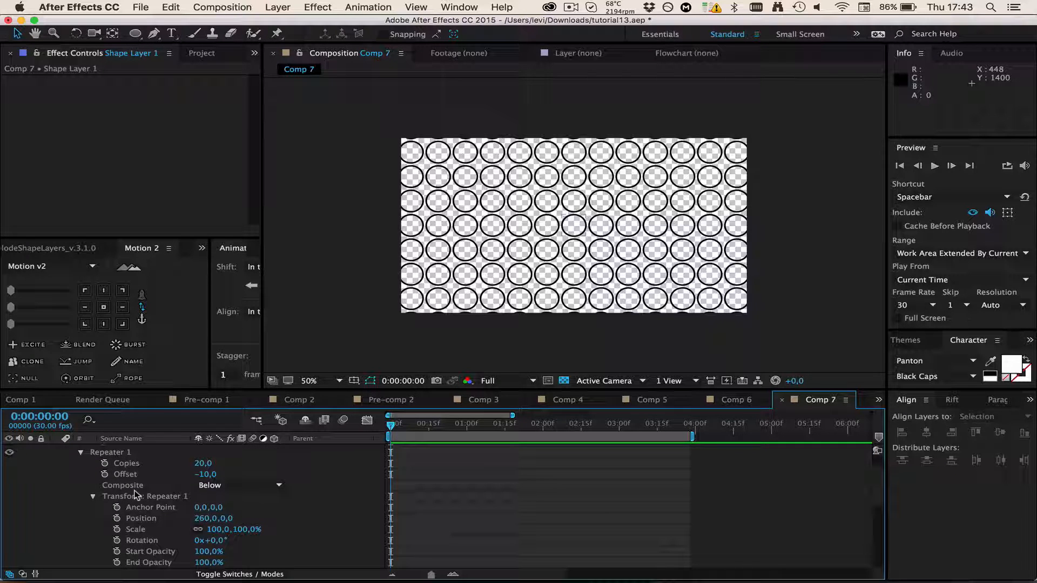
click(135, 530)
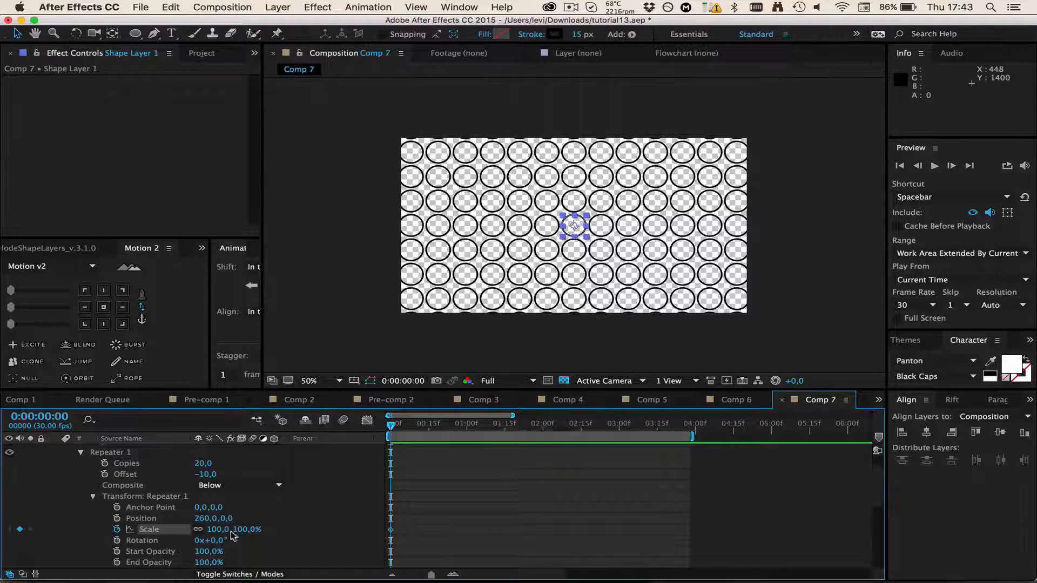